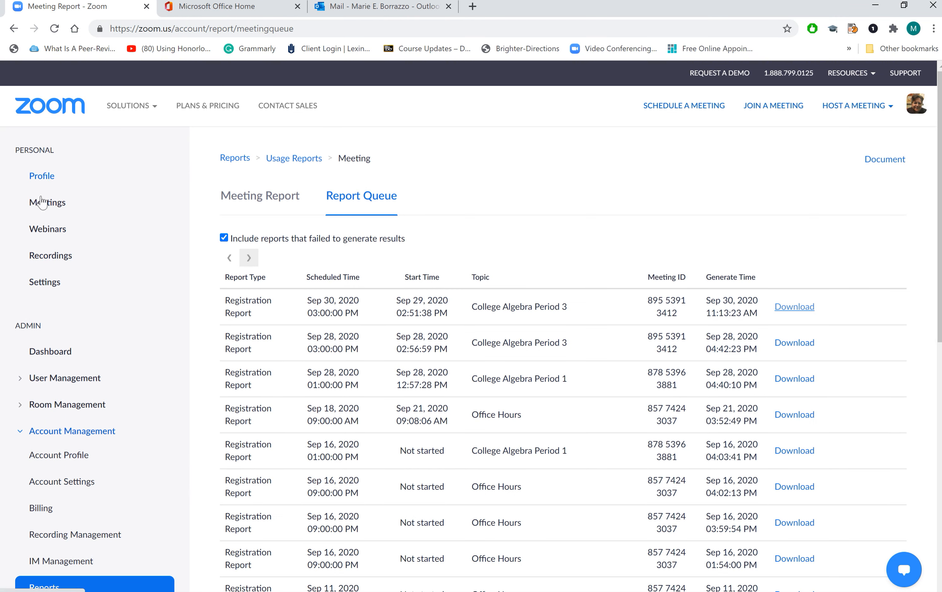
Step: Go to the Meetings list, then reach Reports under Account Management in the sidebar
{"action": "left_click", "coordinate": [47, 203]}
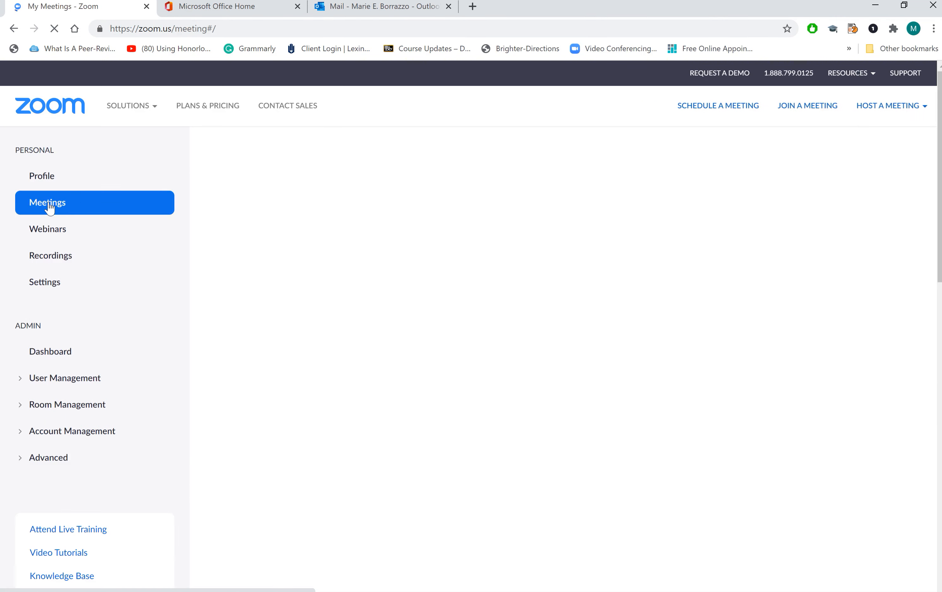
{"action": "left_click", "coordinate": [47, 203]}
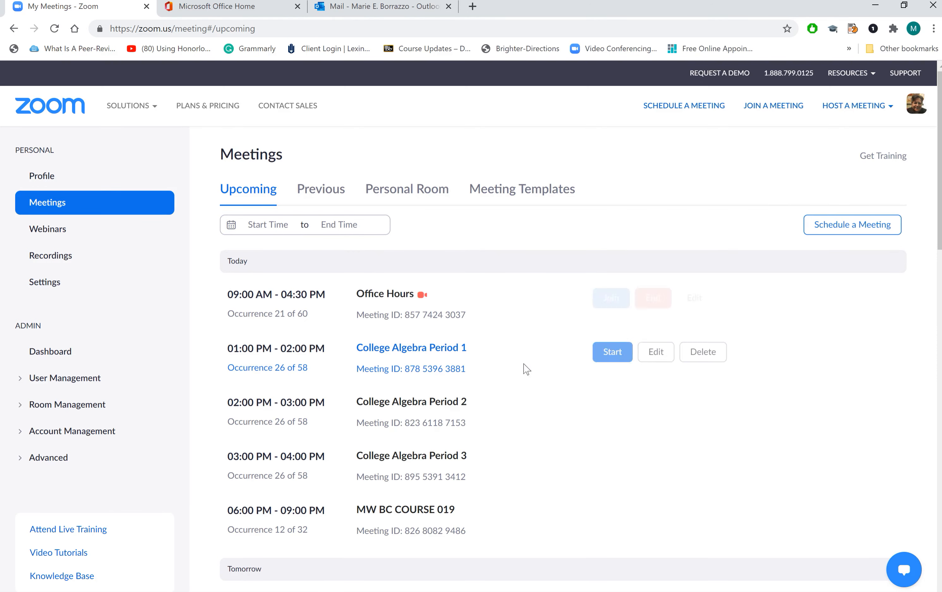
{"action": "mouse_move", "coordinate": [62, 256]}
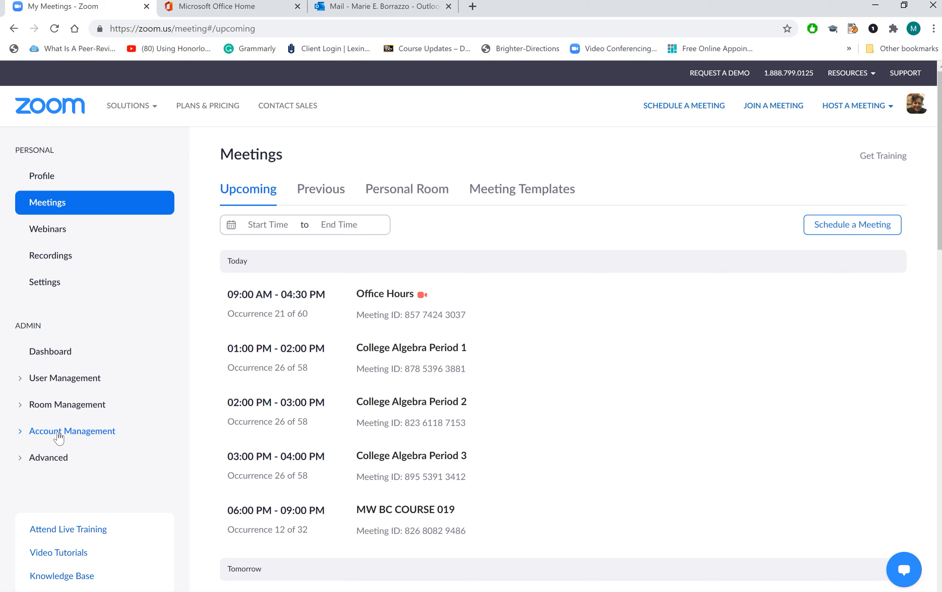
{"action": "left_click", "coordinate": [72, 431]}
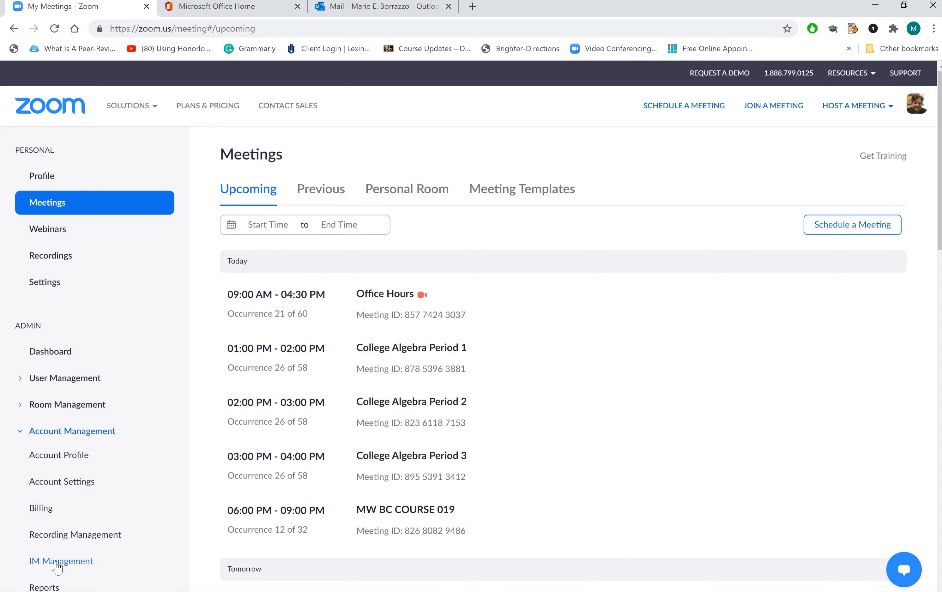
{"action": "scroll", "scroll_direction": "down", "scroll_amount": 3}
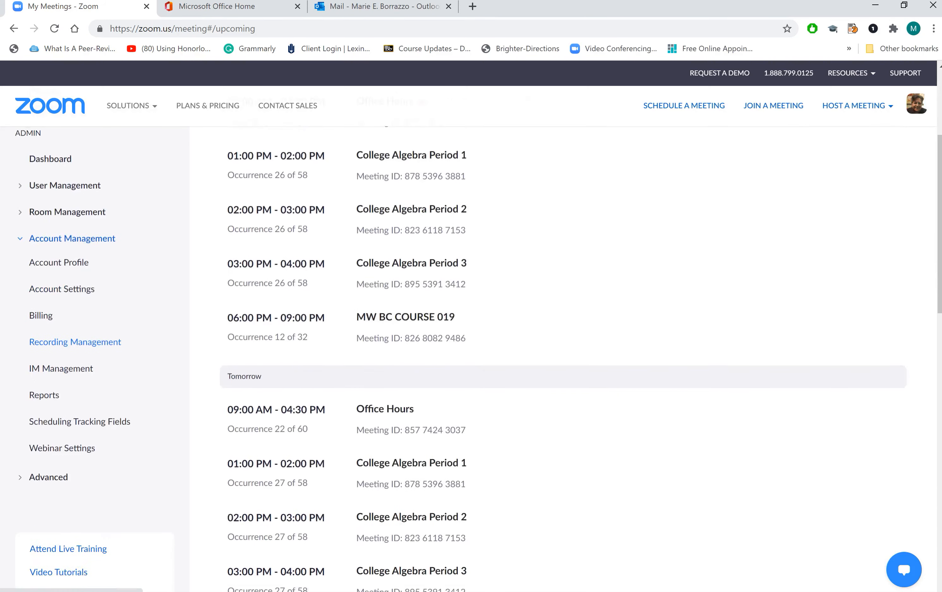
{"action": "left_click", "coordinate": [45, 373]}
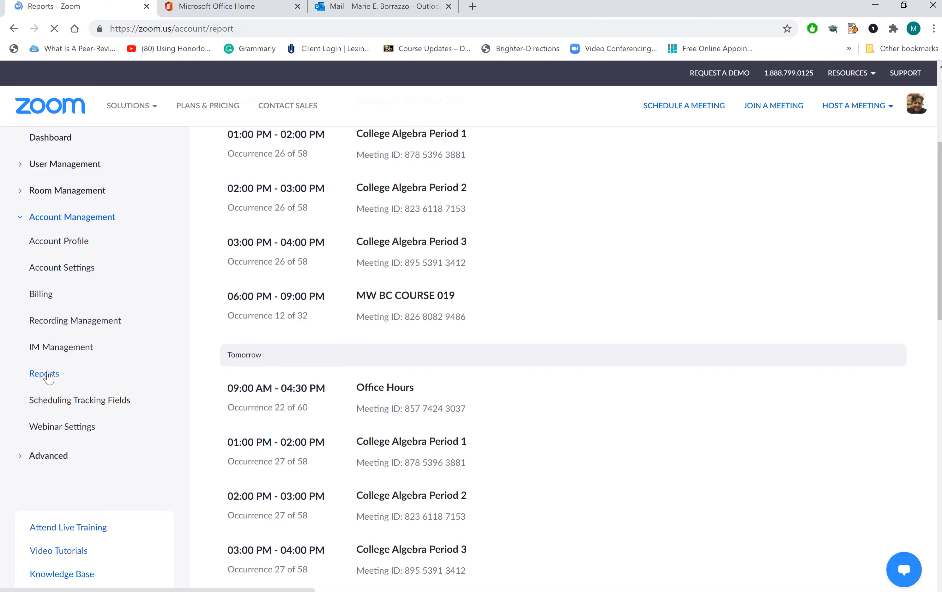
Step: Show the Meeting usage report with Registration Report for 09/29/2020–09/30/2020
{"action": "left_click", "coordinate": [44, 373]}
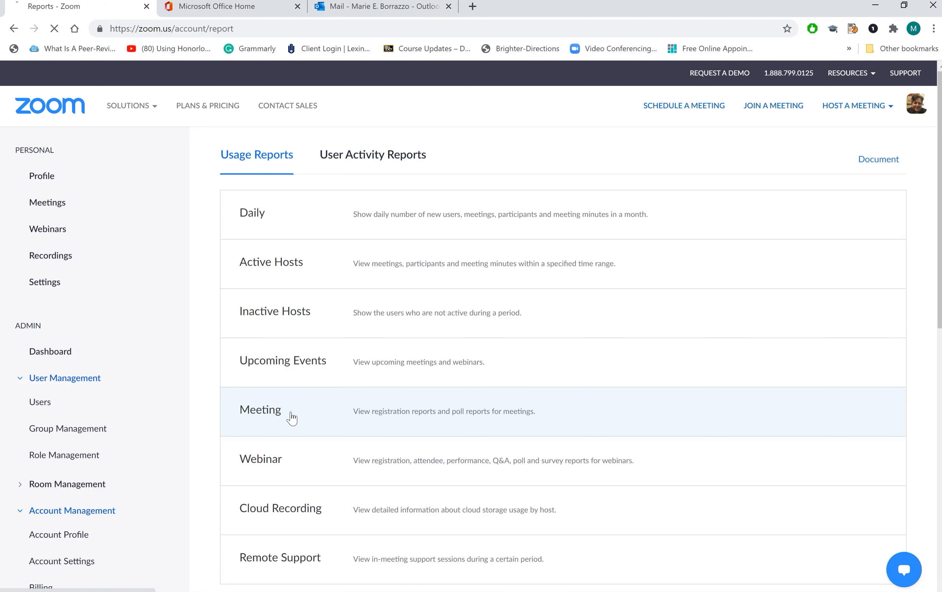
{"action": "left_click", "coordinate": [261, 410]}
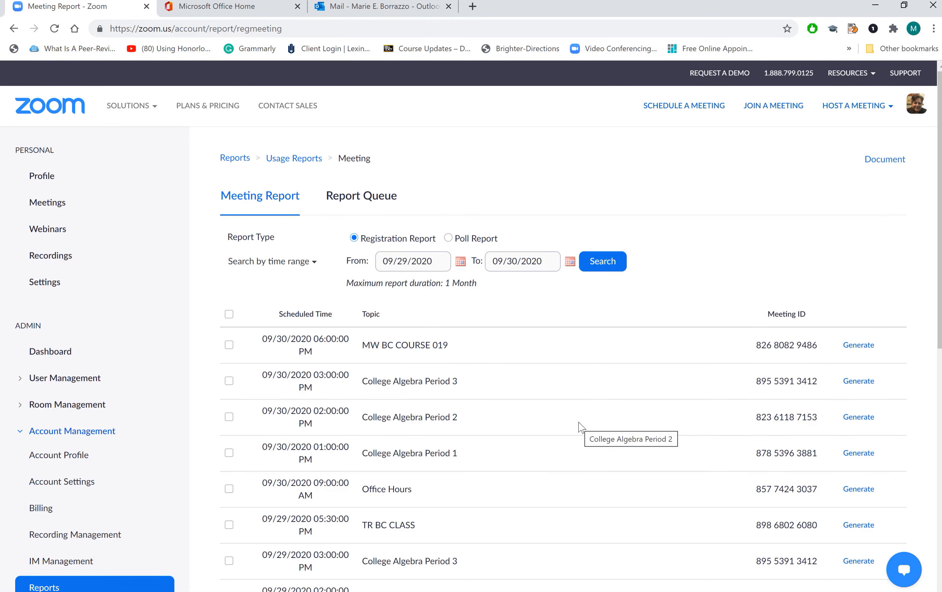
Step: Generate an All Registrants report for the Sep 29 College Algebra Period 3 meeting
{"action": "scroll", "scroll_direction": "down", "scroll_amount": 3}
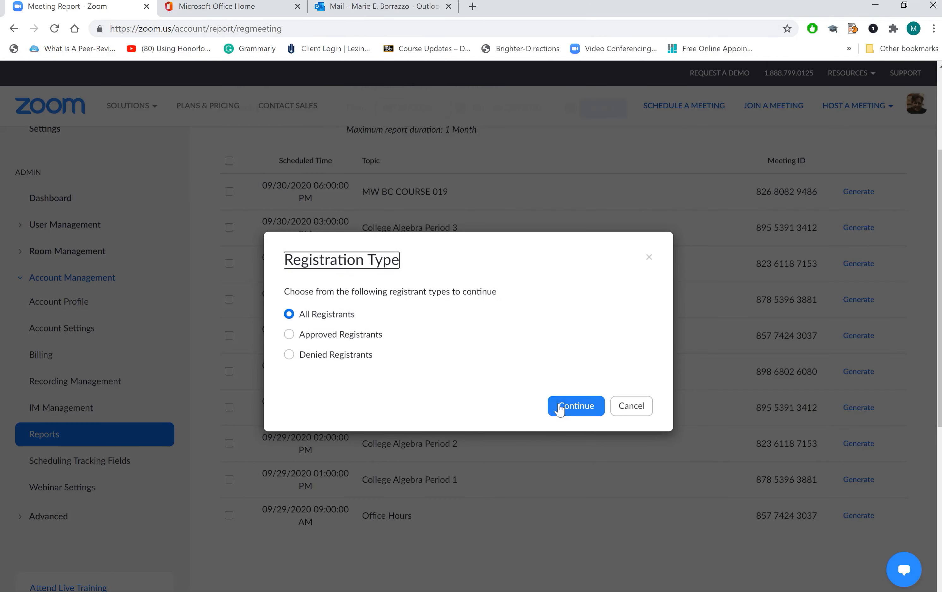
{"action": "left_click", "coordinate": [576, 406]}
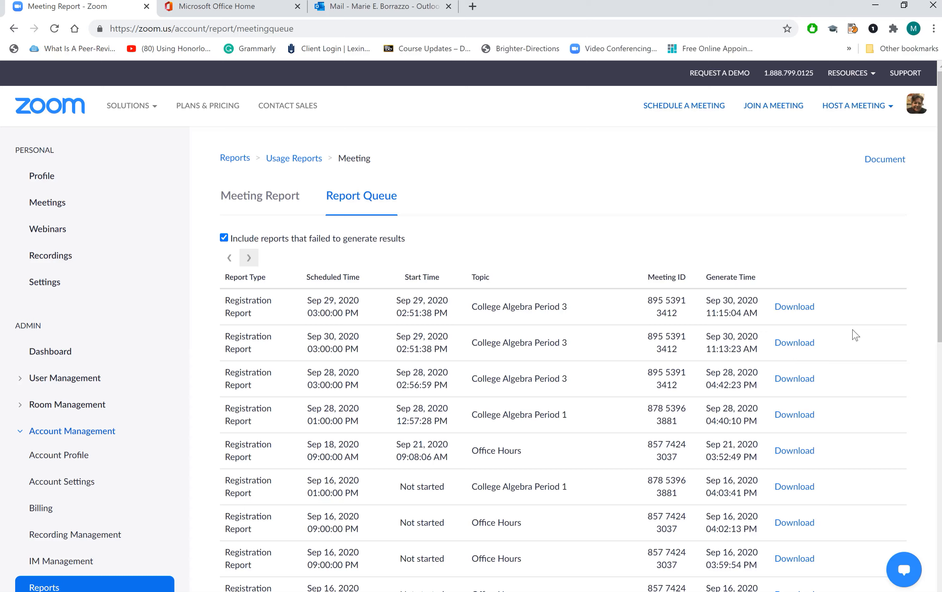
{"action": "mouse_move", "coordinate": [808, 311]}
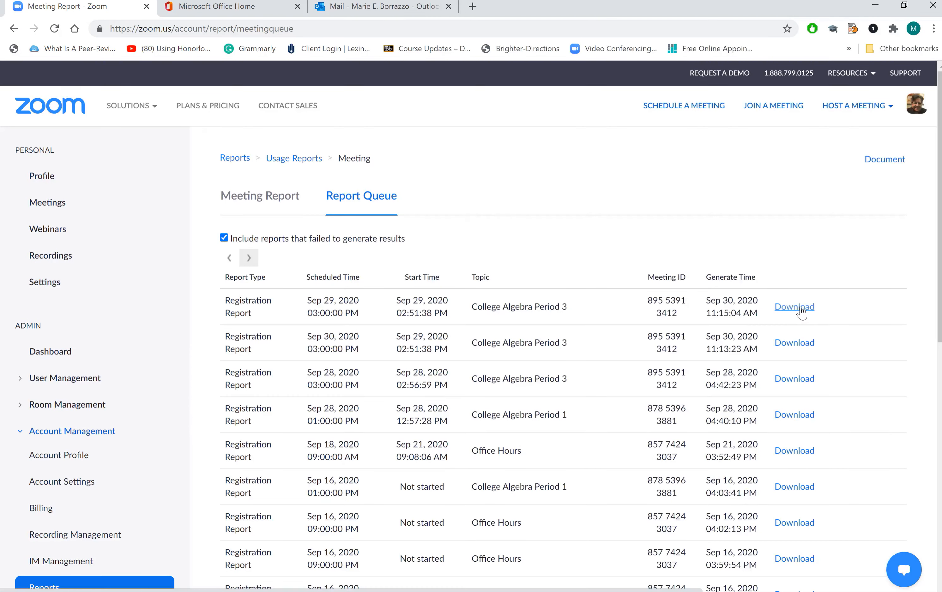
Step: Download the top College Algebra Period 3 report as CSV and open it in Excel
{"action": "left_click", "coordinate": [794, 307]}
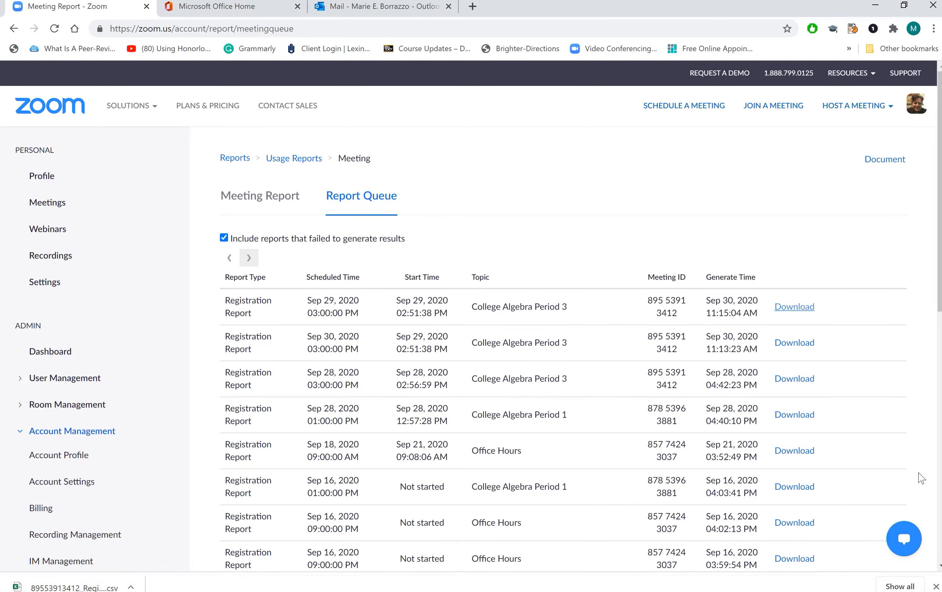
{"action": "mouse_move", "coordinate": [359, 497]}
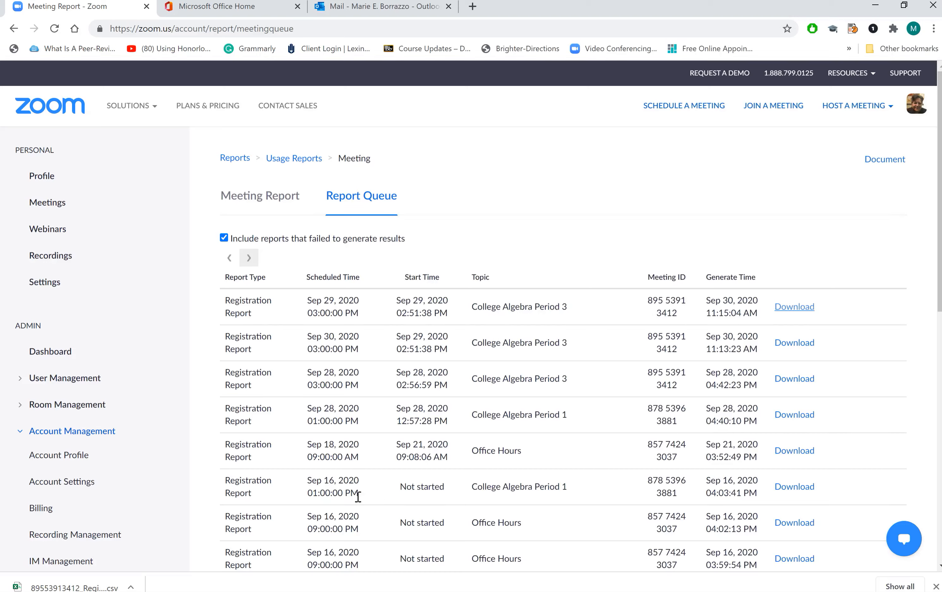
{"action": "mouse_move", "coordinate": [357, 324]}
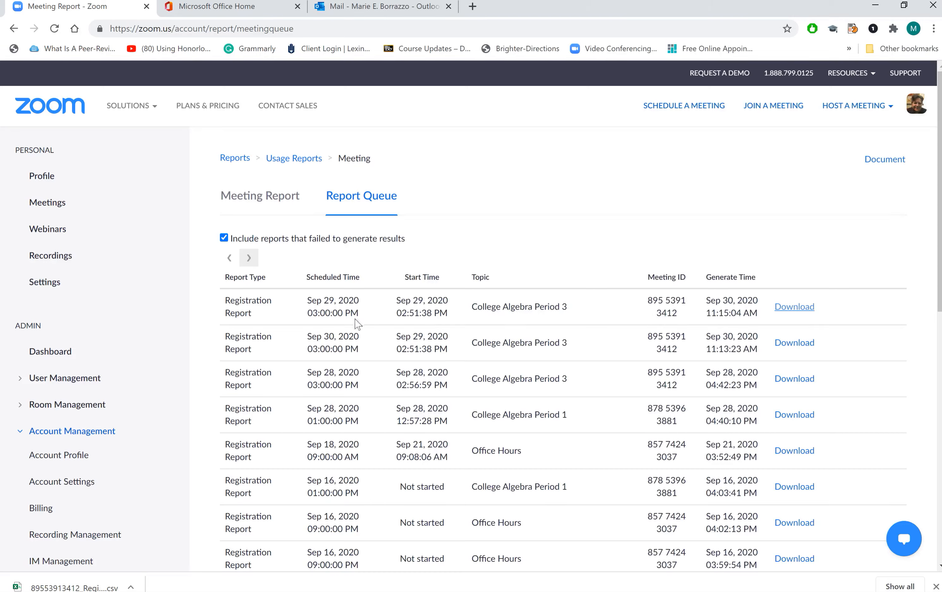
{"action": "left_click", "coordinate": [793, 307]}
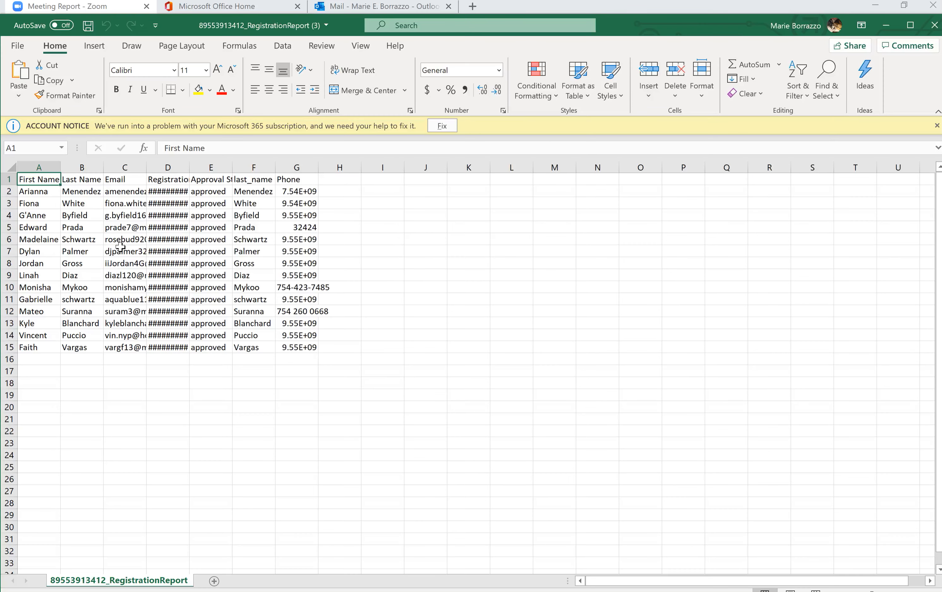
{"action": "left_click", "coordinate": [34, 288]}
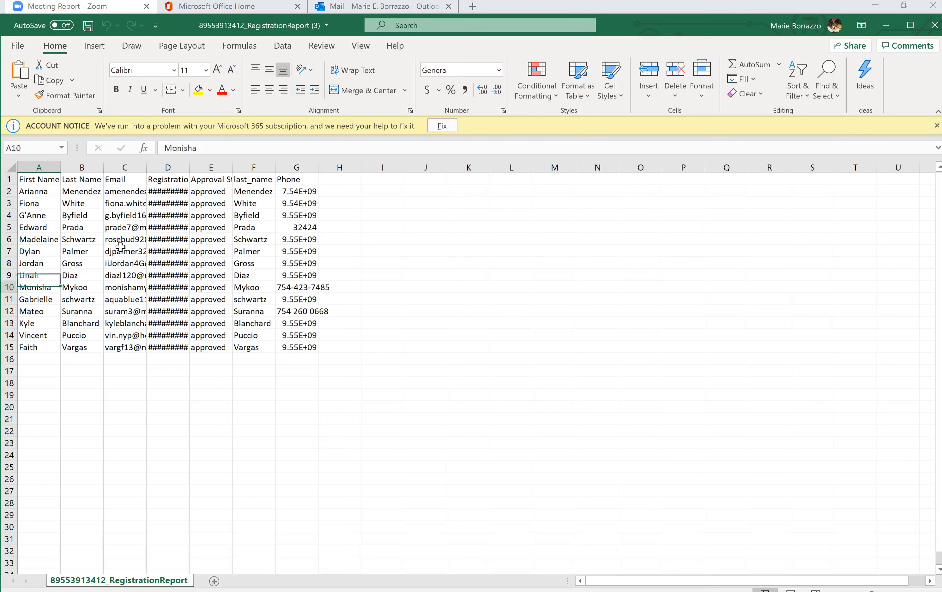
{"action": "left_click", "coordinate": [33, 335]}
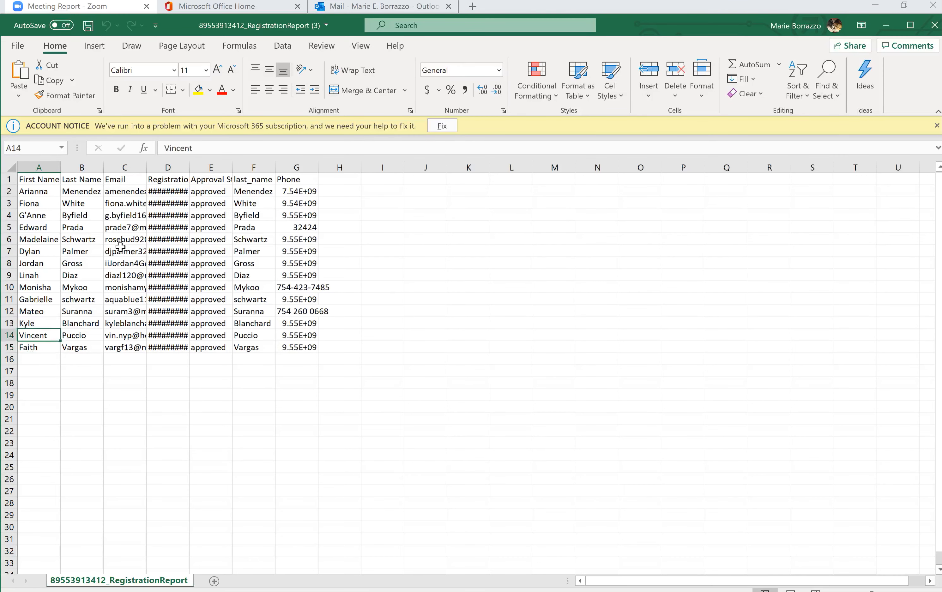
{"action": "left_click", "coordinate": [29, 204]}
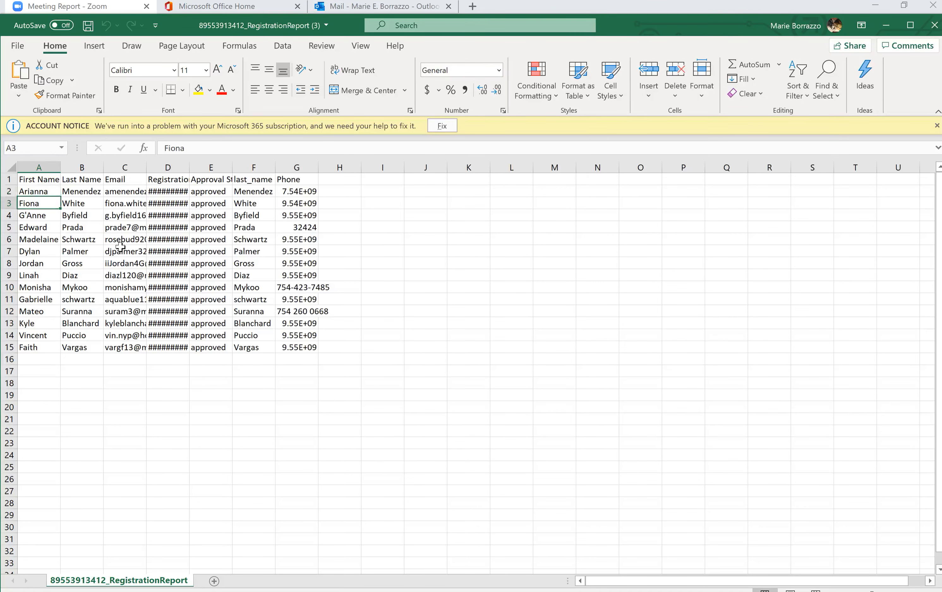
{"action": "left_click", "coordinate": [35, 359]}
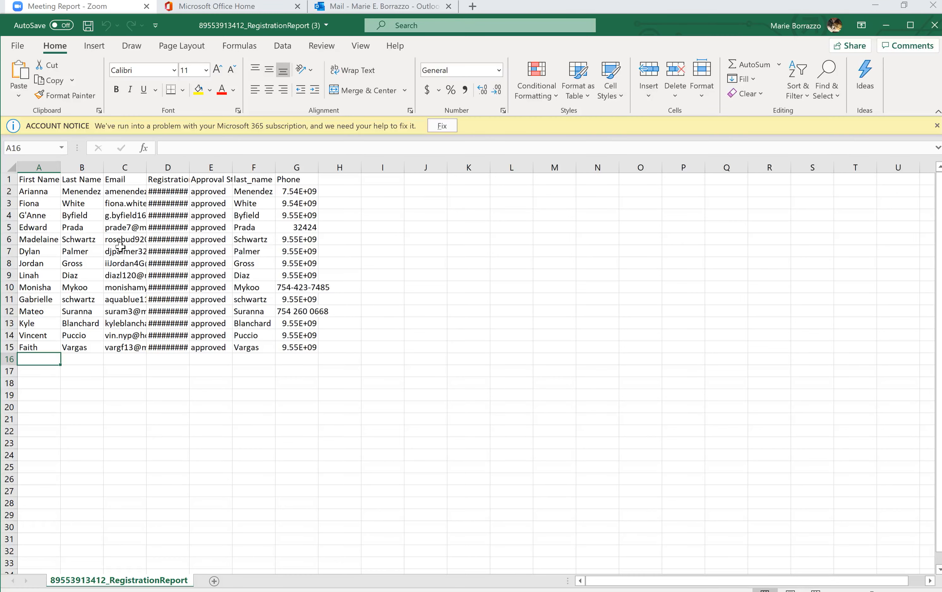
{"action": "mouse_move", "coordinate": [886, 26]}
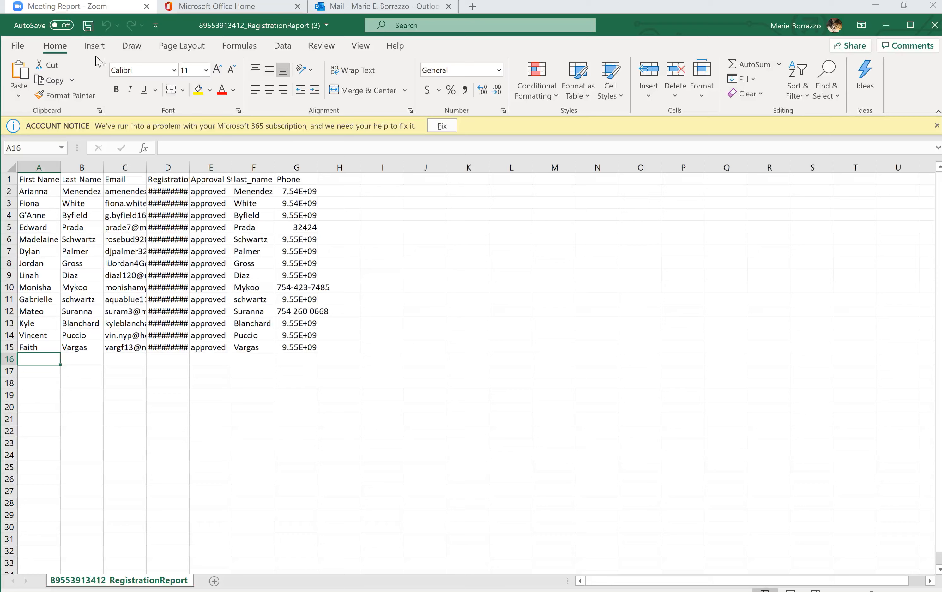
Step: Begin Save As for the CSV UTF-8 report with Desktop on This PC as the destination
{"action": "left_click", "coordinate": [17, 46]}
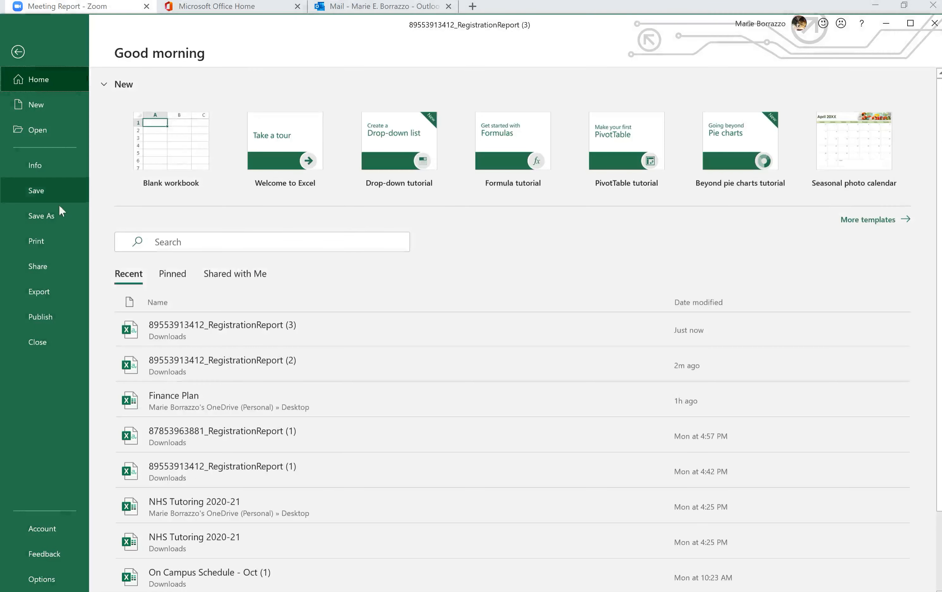
{"action": "left_click", "coordinate": [41, 216]}
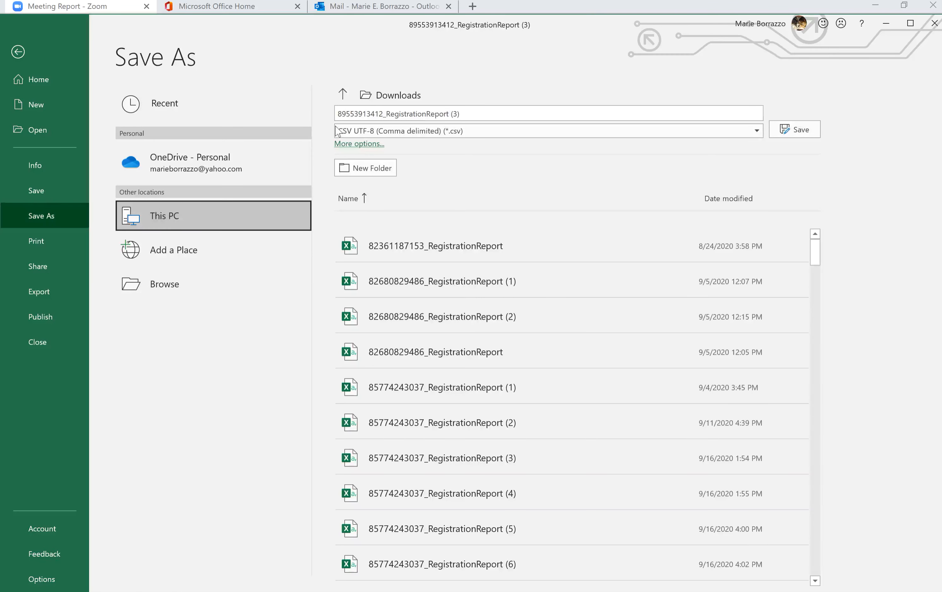
{"action": "left_click", "coordinate": [164, 216]}
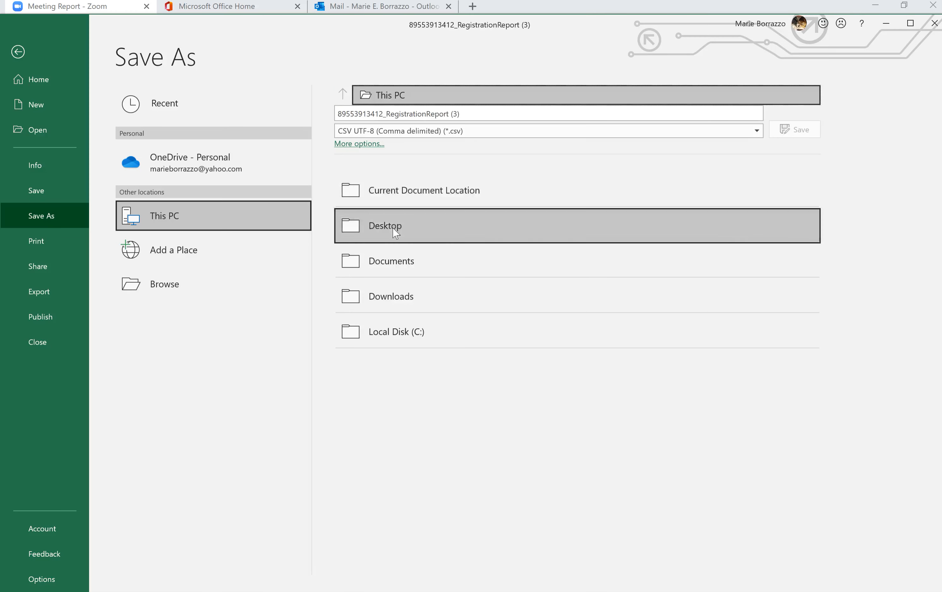
{"action": "left_click", "coordinate": [385, 226]}
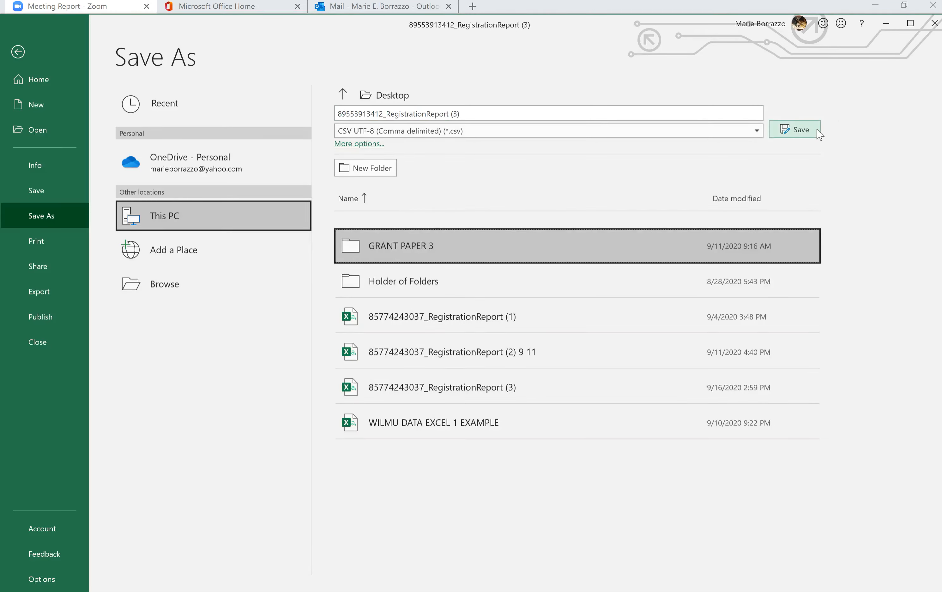